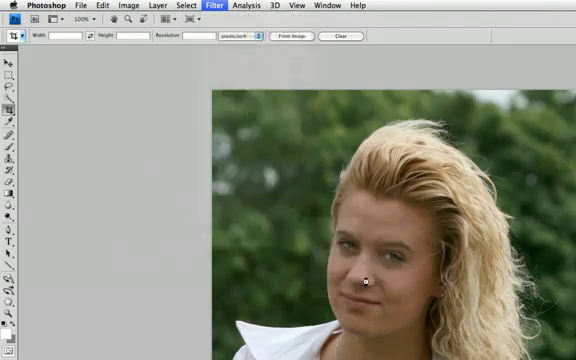
Step: Launch the Topaz ReMask 3 plugin on the blonde woman's photo layer
click(208, 6)
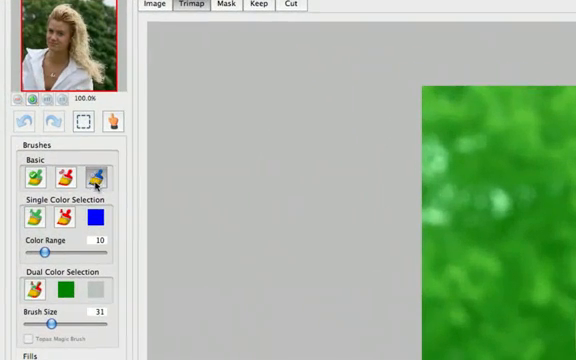
mouse_move(96, 176)
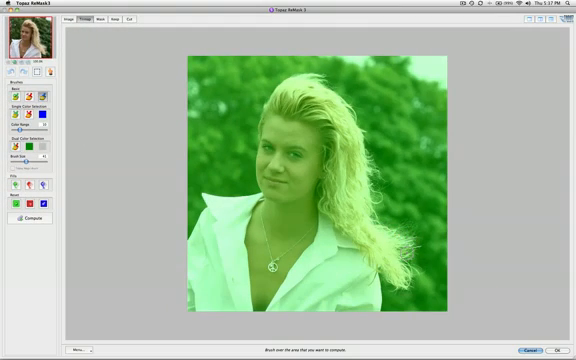
Step: Paint the blue compute band along the shirt edge, the hair's outer edge and down the face
click(384, 264)
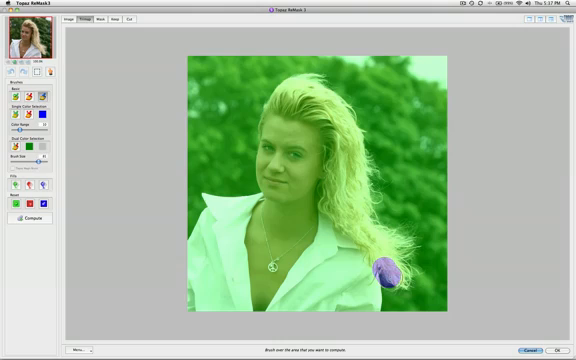
drag(388, 262, 410, 280)
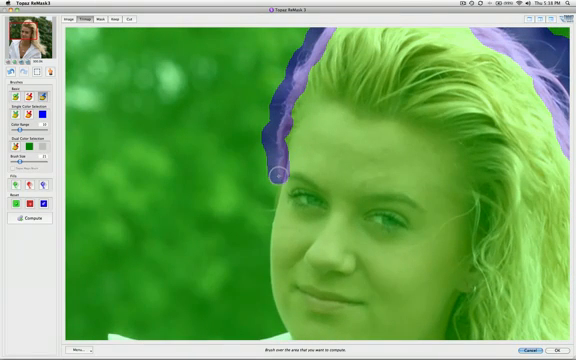
drag(284, 164, 278, 248)
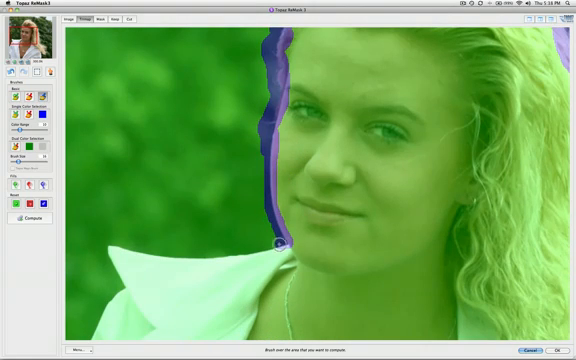
drag(284, 244, 208, 258)
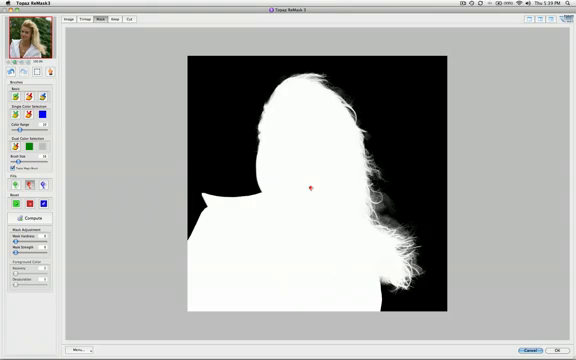
mouse_move(534, 32)
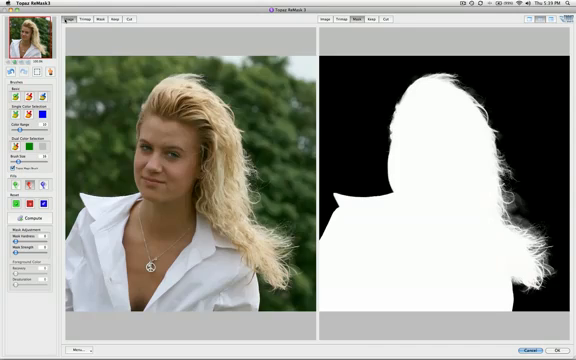
click(358, 18)
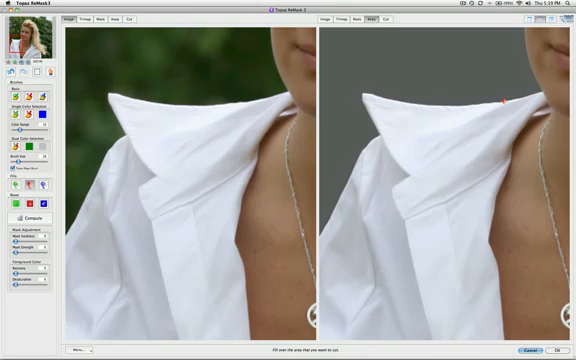
click(360, 20)
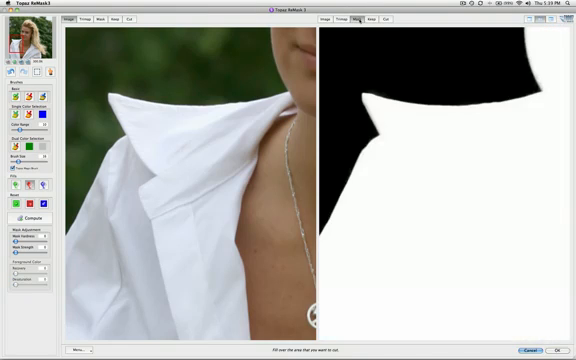
click(374, 20)
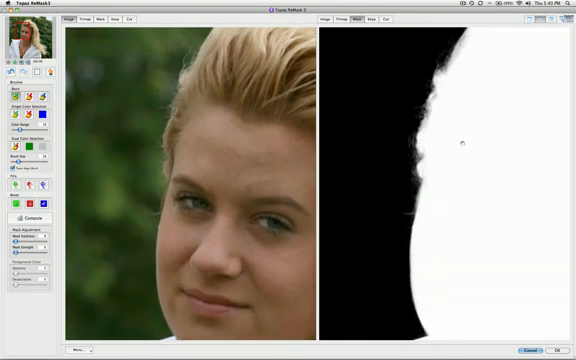
click(376, 20)
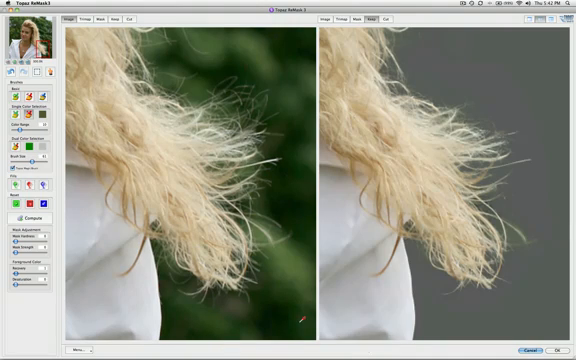
mouse_move(456, 114)
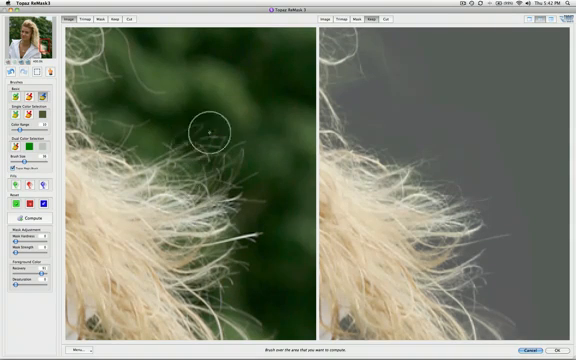
mouse_move(448, 152)
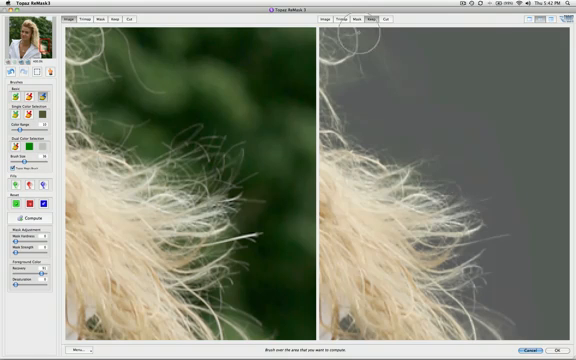
Step: Check the hair tips in mask and coloured-overlay views, then review the curly strands in the cut-out preview
click(364, 18)
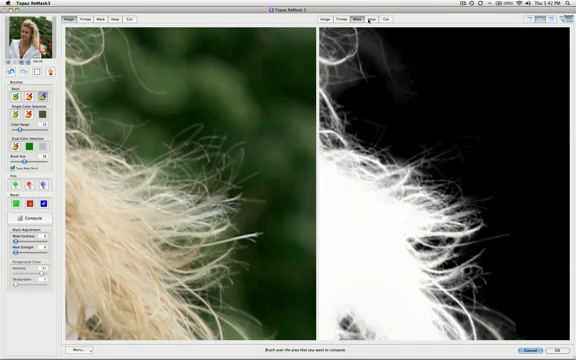
click(344, 20)
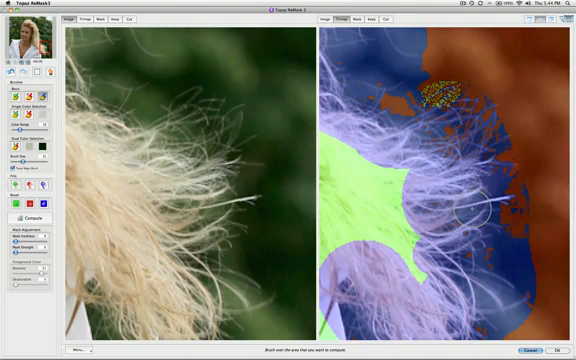
click(424, 98)
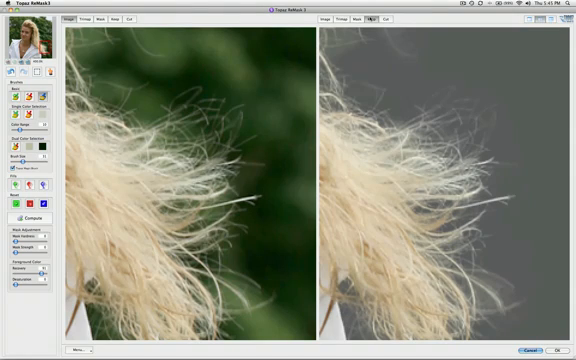
click(376, 20)
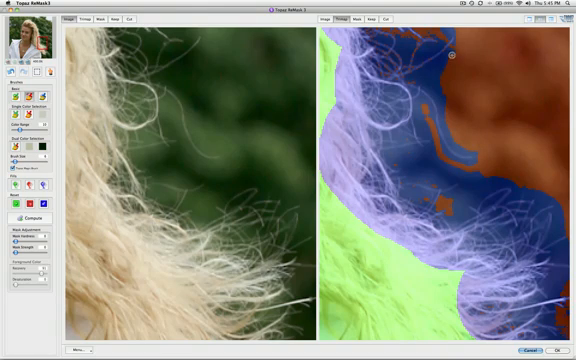
mouse_move(482, 170)
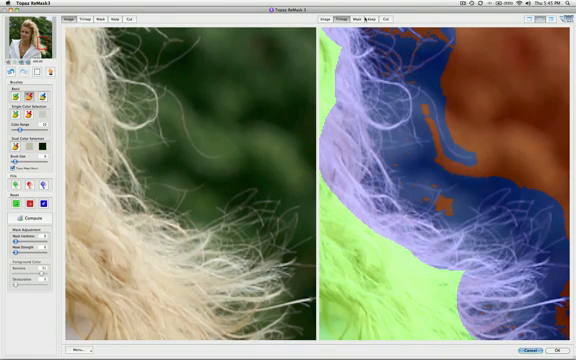
click(376, 18)
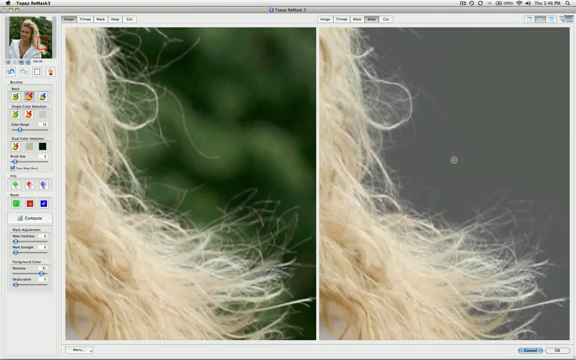
mouse_move(450, 112)
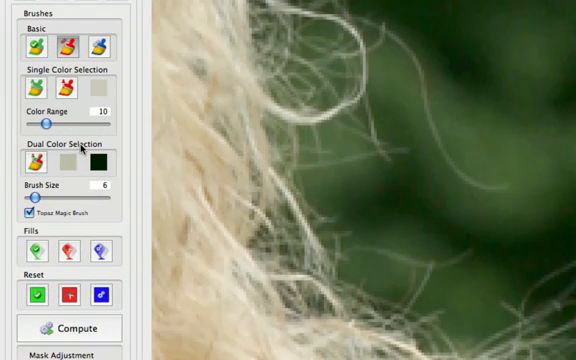
mouse_move(32, 160)
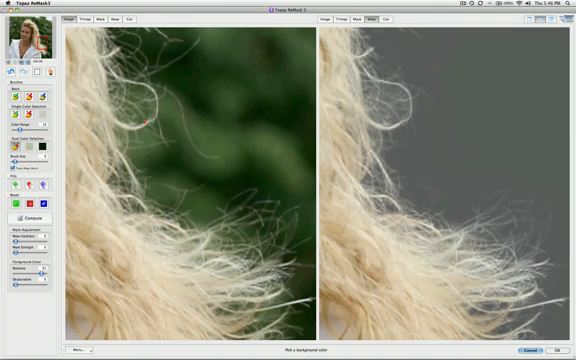
mouse_move(202, 136)
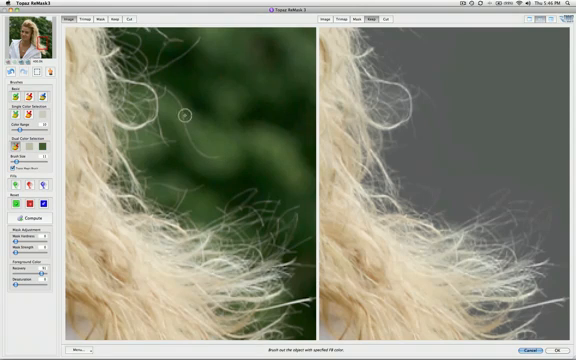
mouse_move(182, 110)
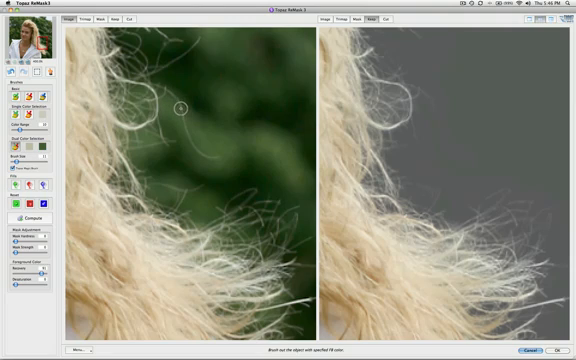
mouse_move(202, 152)
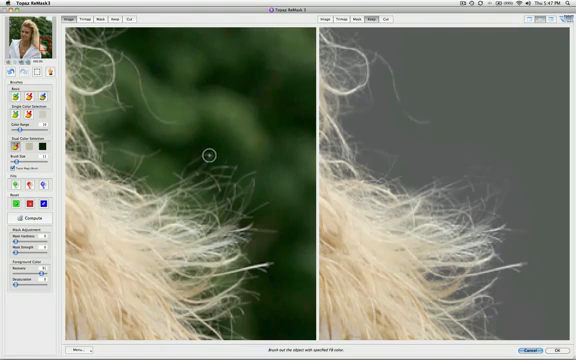
mouse_move(188, 162)
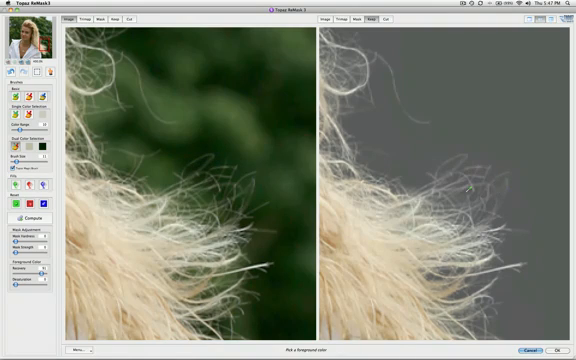
mouse_move(60, 100)
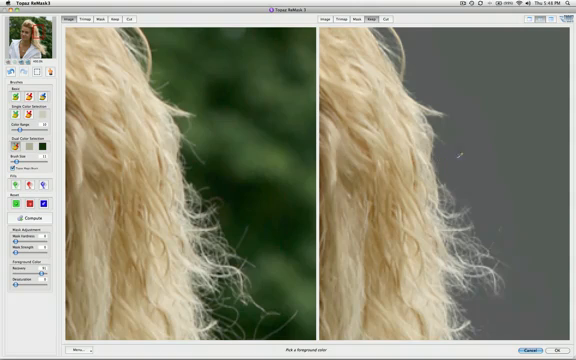
mouse_move(198, 140)
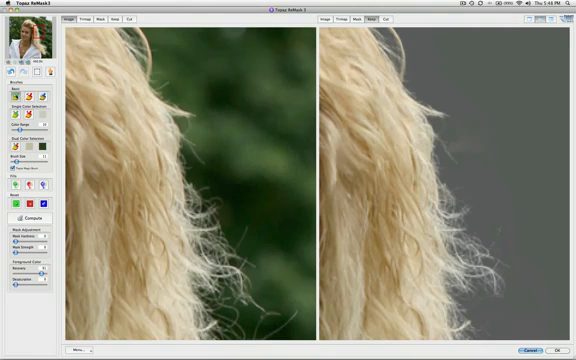
mouse_move(464, 134)
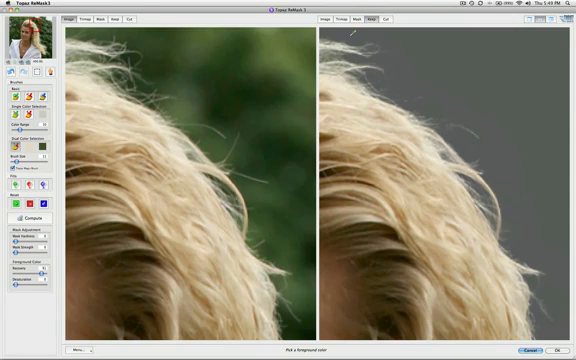
Step: Check the top-of-head curls in the mask overlay, then return to the plain cutout preview
click(342, 20)
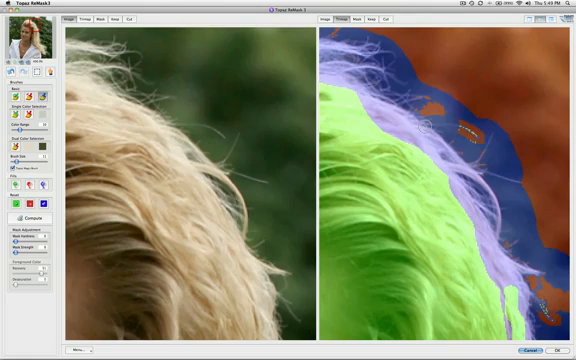
click(370, 20)
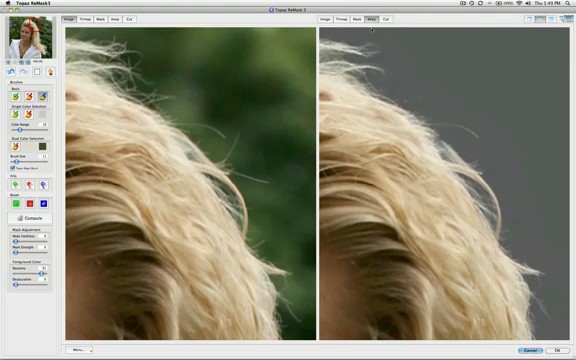
mouse_move(460, 136)
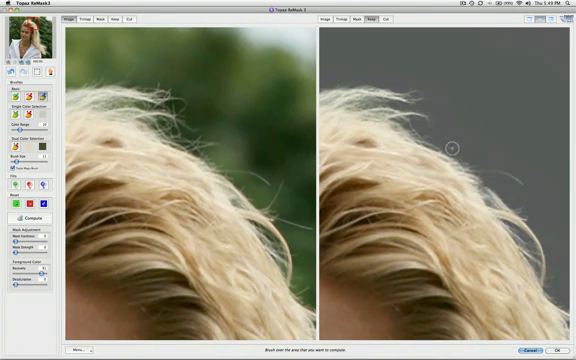
mouse_move(164, 140)
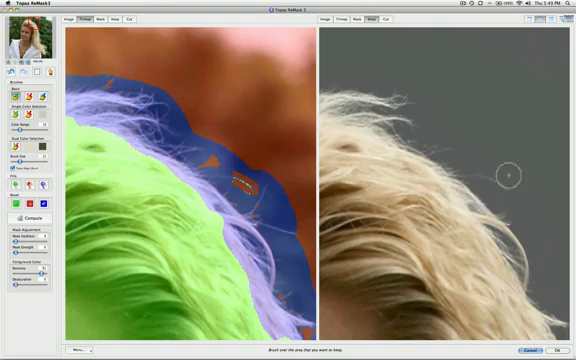
mouse_move(444, 178)
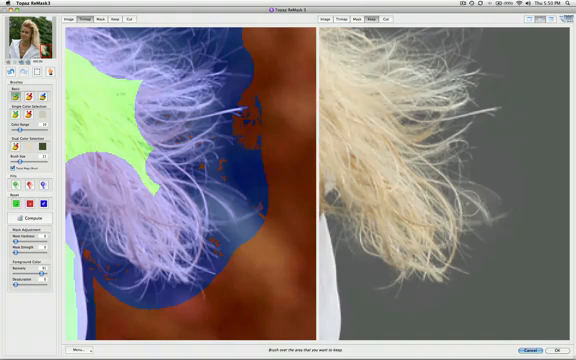
mouse_move(496, 242)
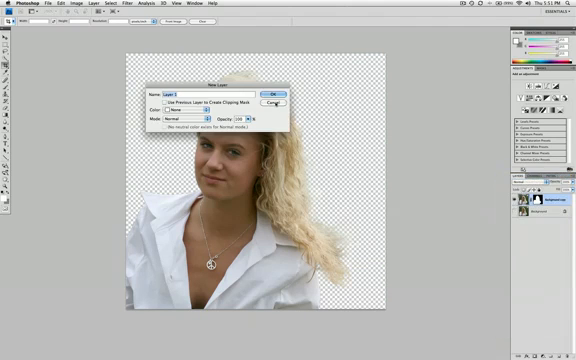
Step: Create a Solid Color fill layer and confirm white as the new background colour
click(272, 84)
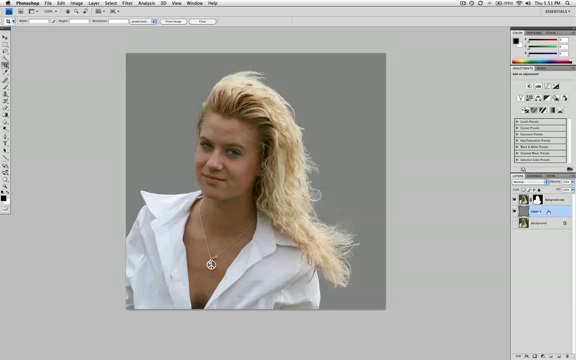
click(520, 210)
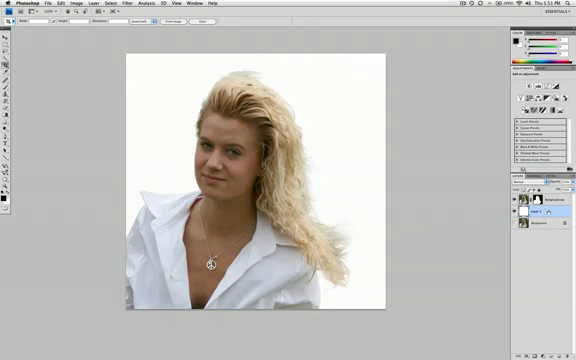